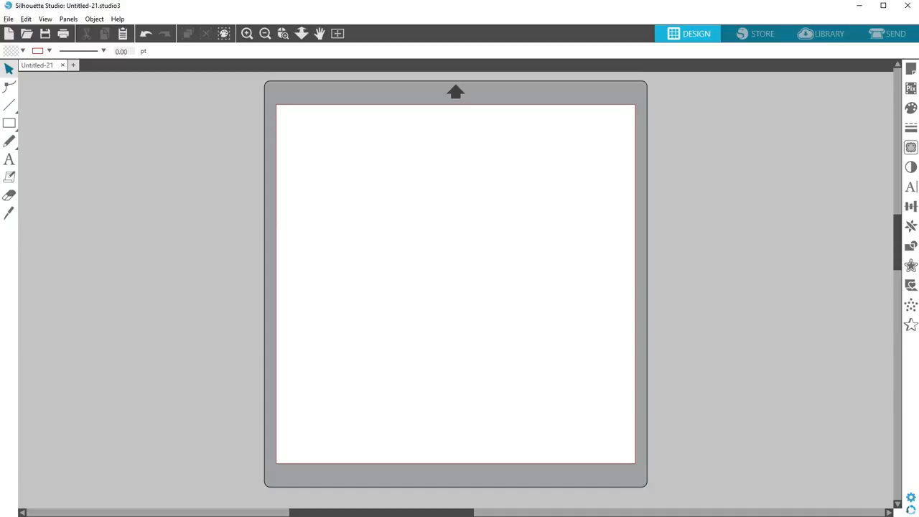
{"action": "mouse_move", "coordinate": [254, 511]}
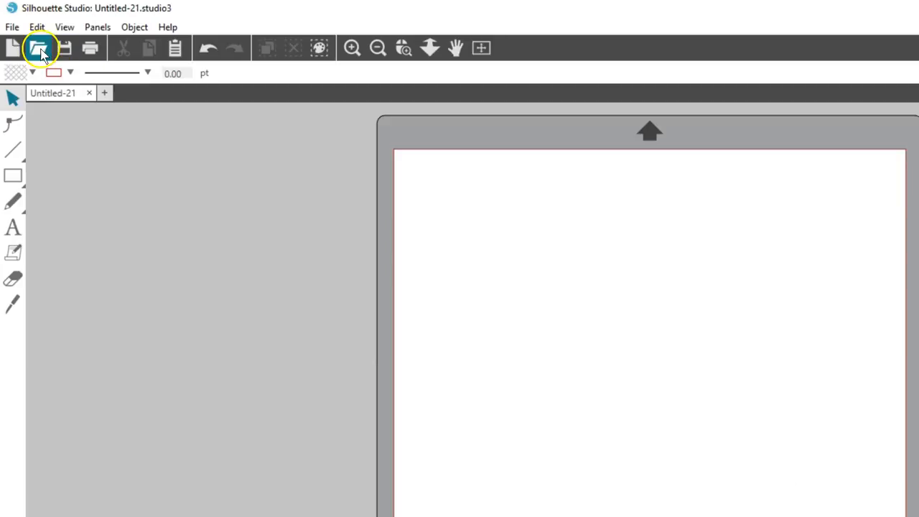
- Open the flower.png image from disk onto the cutting mat
{"action": "left_click", "coordinate": [39, 48]}
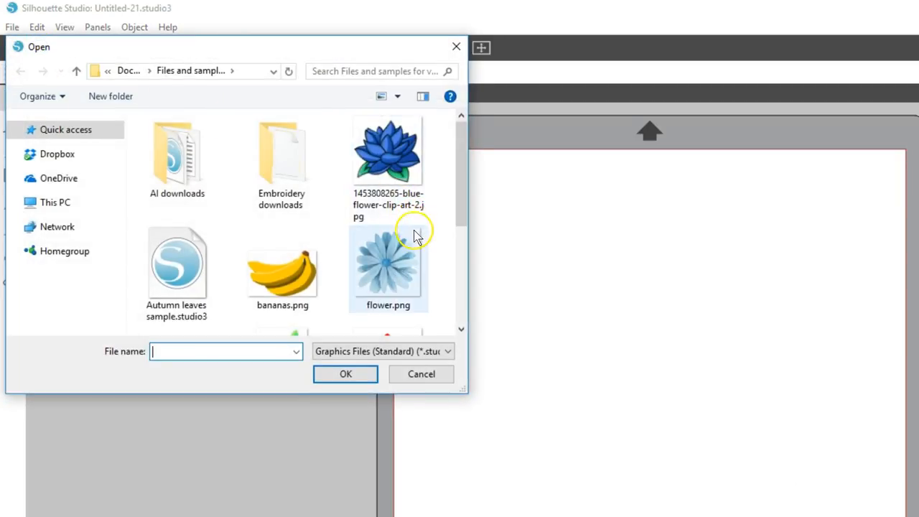
{"action": "left_click", "coordinate": [448, 351]}
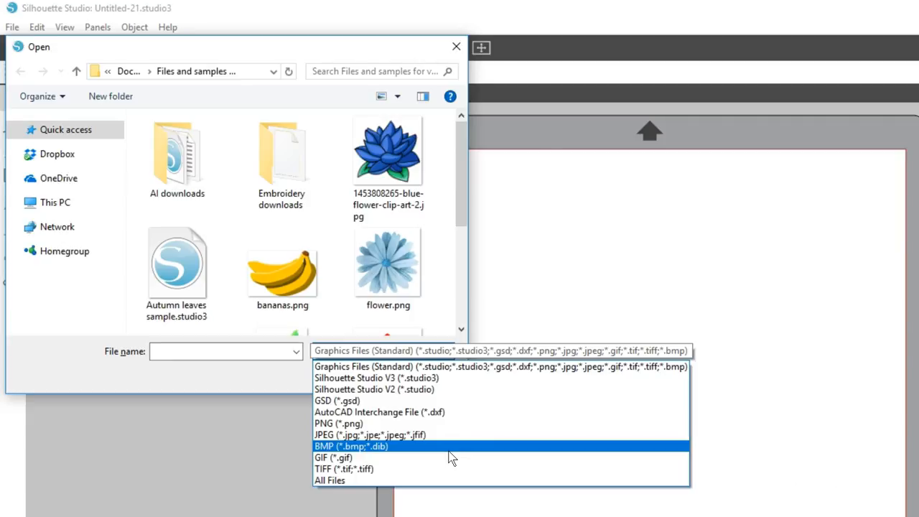
{"action": "left_click", "coordinate": [387, 265]}
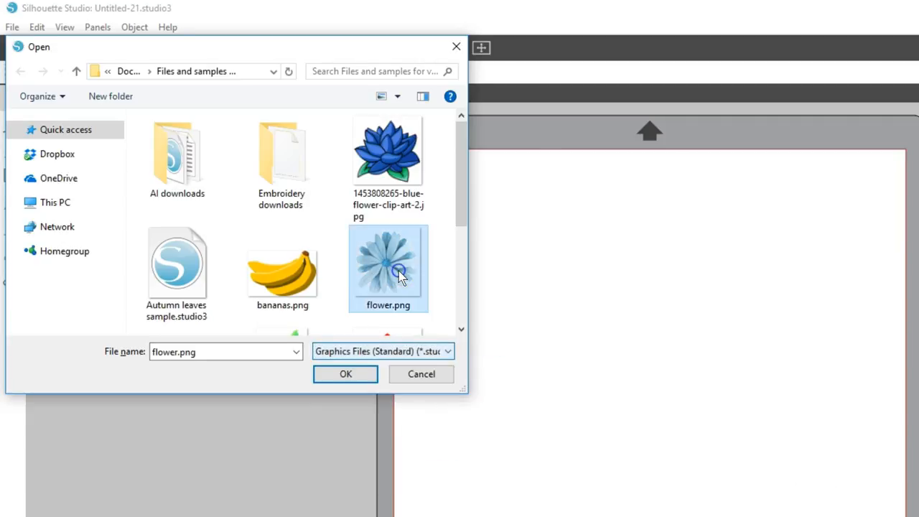
{"action": "left_click", "coordinate": [346, 373]}
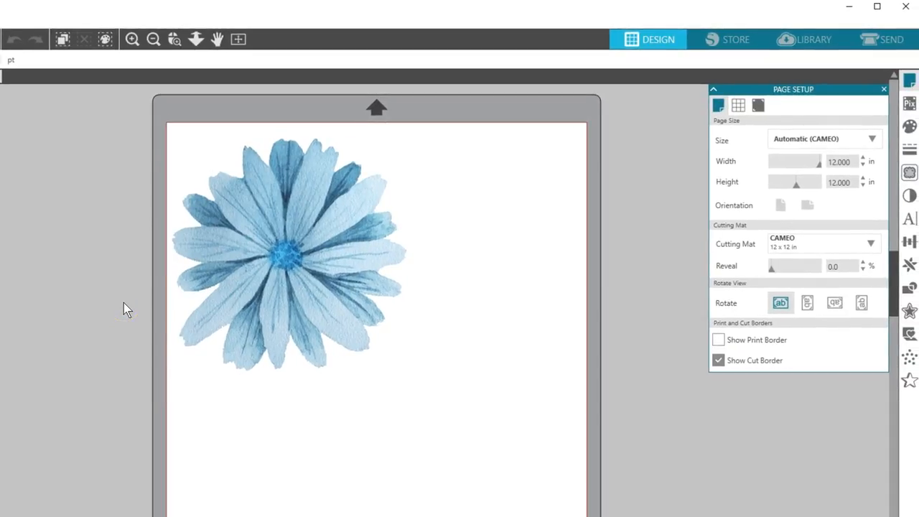
- Resize the flower to roughly 5.6 by 5.8 inches, checking the Send tab before returning to Design
{"action": "left_click", "coordinate": [287, 251]}
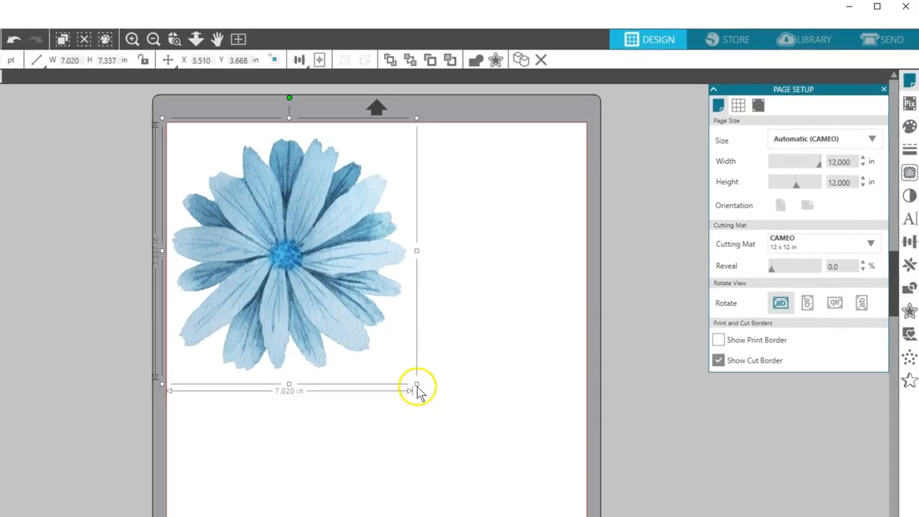
{"action": "left_click_drag", "start_coordinate": [417, 384], "coordinate": [328, 292]}
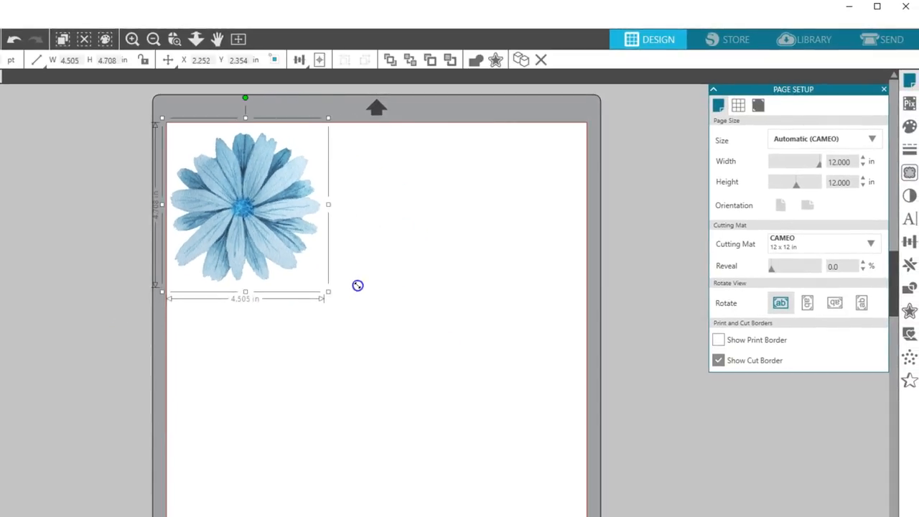
{"action": "left_click", "coordinate": [892, 39]}
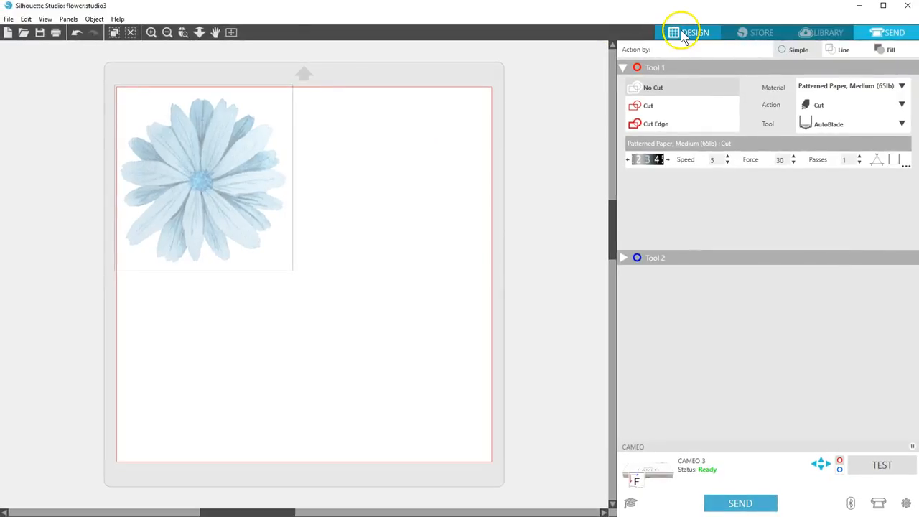
{"action": "left_click", "coordinate": [693, 33]}
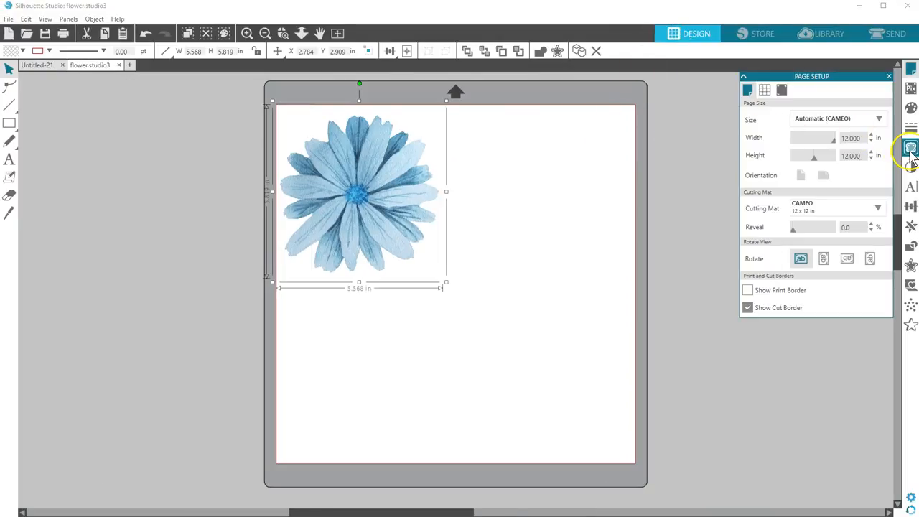
- Show the Trace panel beside the flower image
{"action": "left_click", "coordinate": [910, 148]}
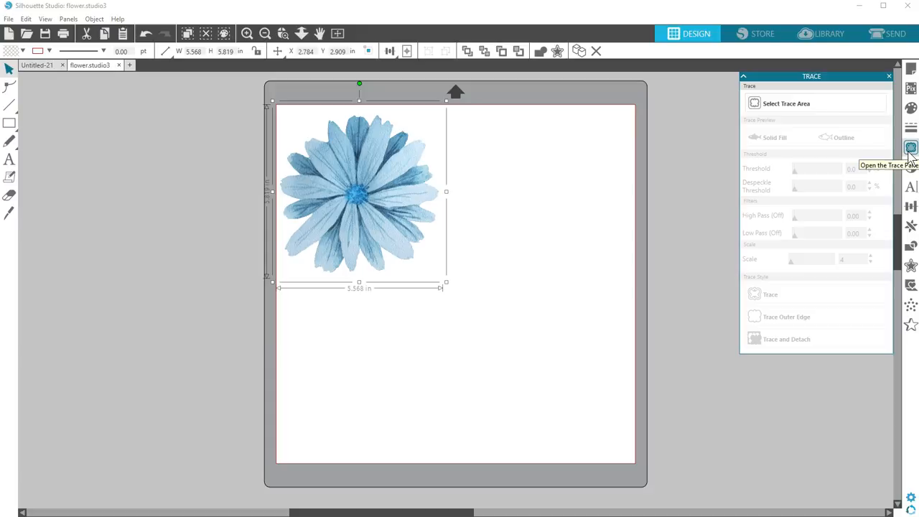
{"action": "mouse_move", "coordinate": [829, 156]}
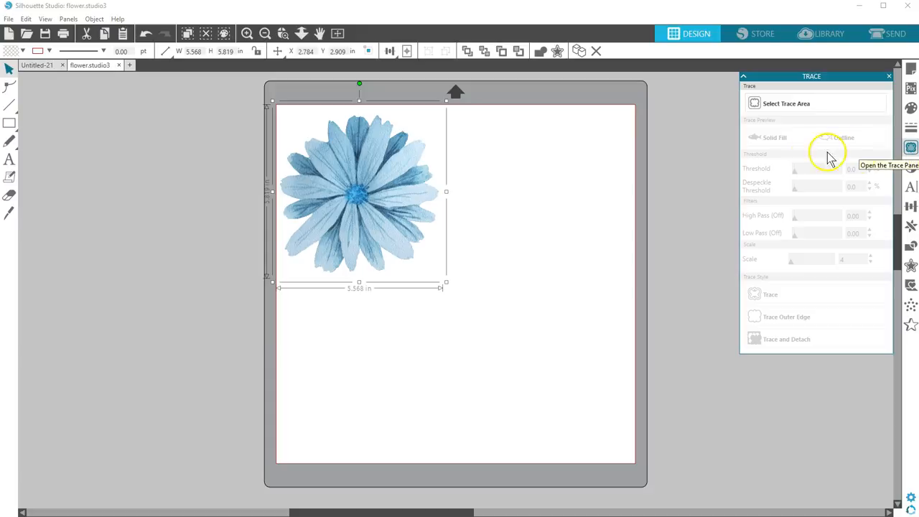
{"action": "mouse_move", "coordinate": [678, 176]}
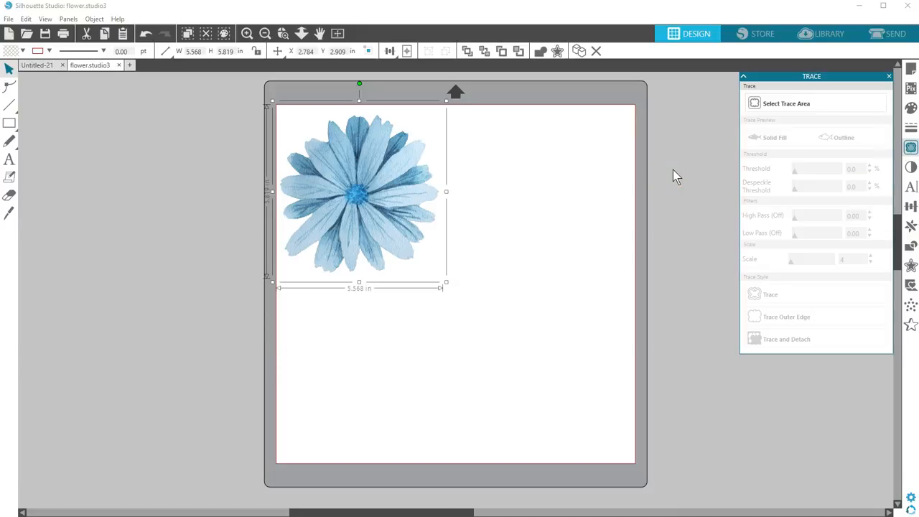
{"action": "mouse_move", "coordinate": [22, 165]}
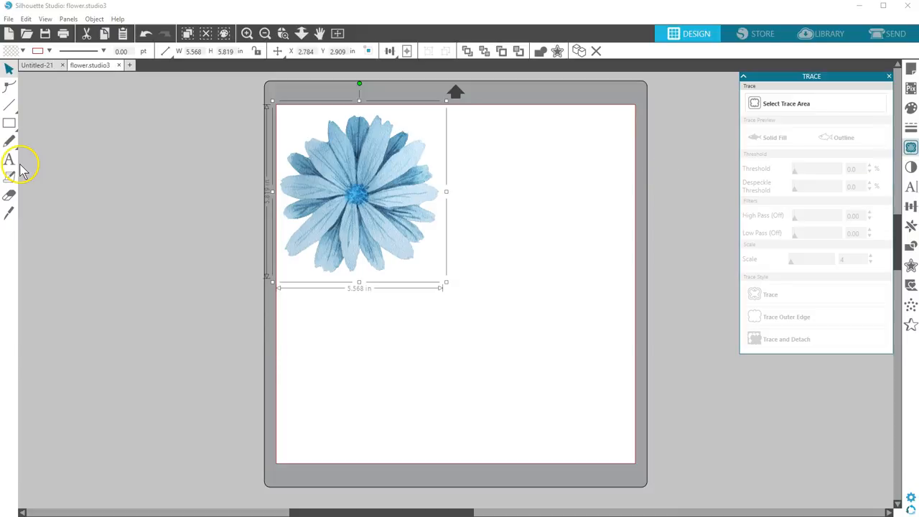